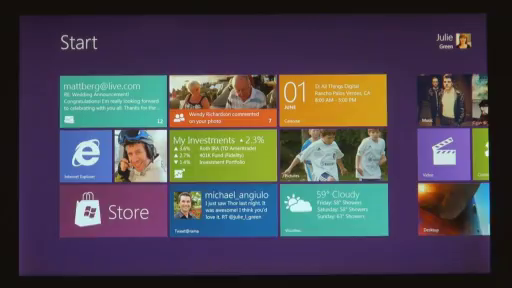
Swipe right across the Start screen live tiles toward the Stocks (My Investments) tile
{"action": "scroll", "scroll_direction": "right", "scroll_amount": 3}
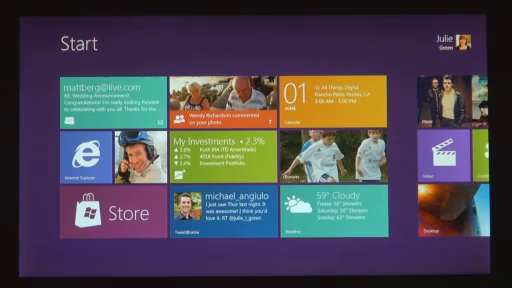
{"action": "scroll", "scroll_direction": "right", "scroll_amount": 3}
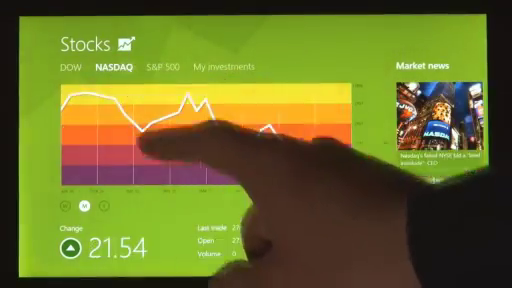
Select NASDAQ in the Stocks app to view its market chart and news
{"action": "left_click", "coordinate": [156, 64]}
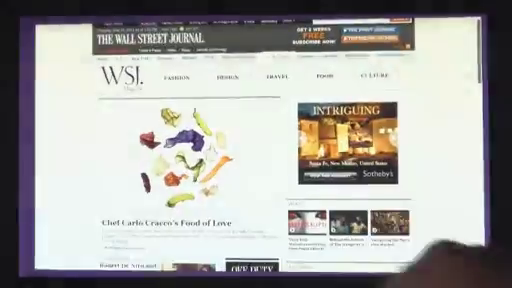
Pan through the WSJ page, then start a new address by entering 'e' on the touch keyboard
{"action": "scroll", "scroll_direction": "down", "scroll_amount": 3}
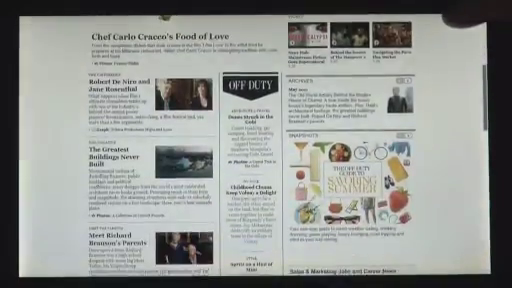
{"action": "scroll", "scroll_direction": "up", "scroll_amount": 3}
{"action": "type", "text": "v"}
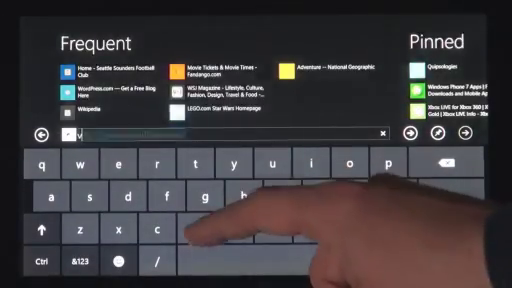
{"action": "type", "text": "e"}
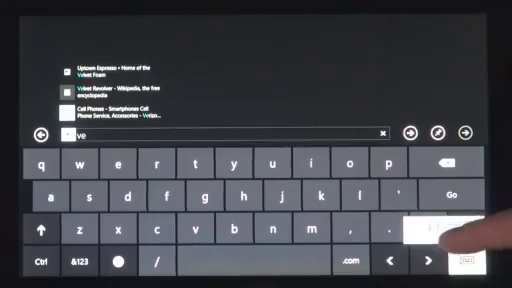